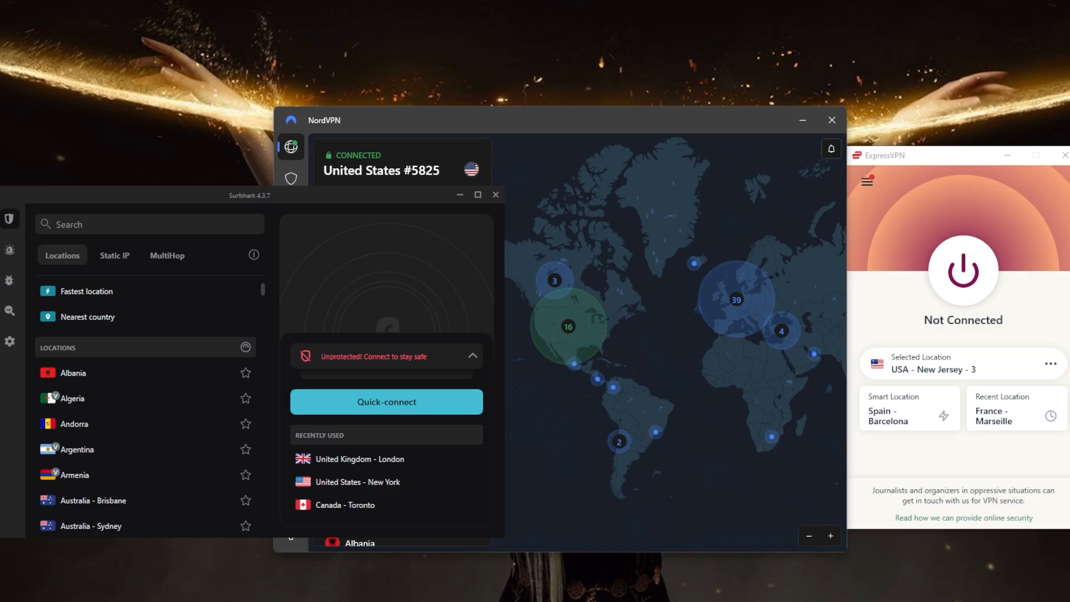
{"action": "mouse_move", "coordinate": [876, 273]}
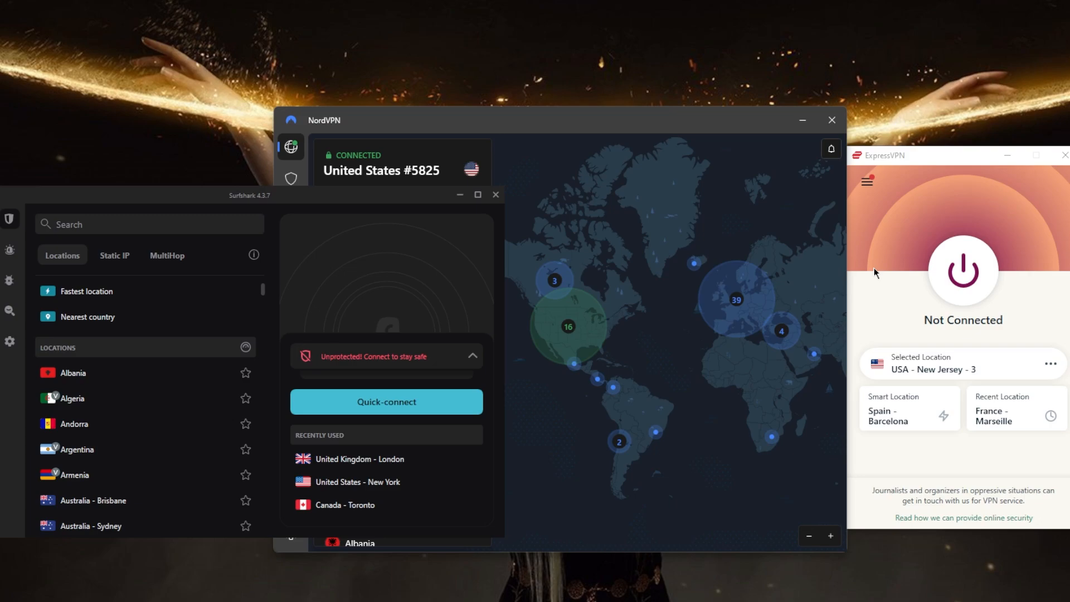
{"action": "mouse_move", "coordinate": [780, 278]}
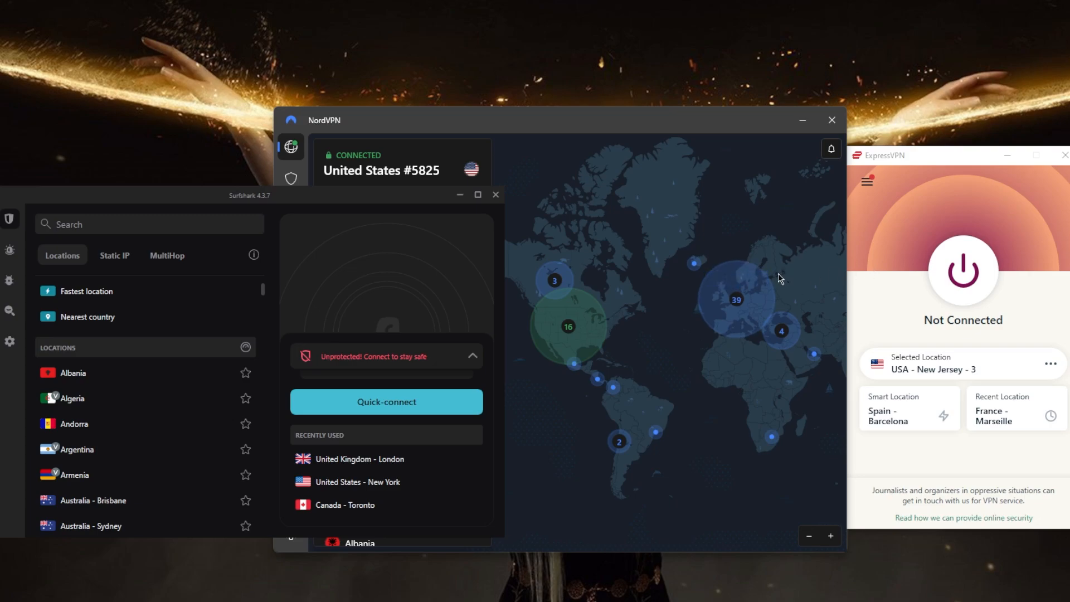
{"action": "mouse_move", "coordinate": [736, 299]}
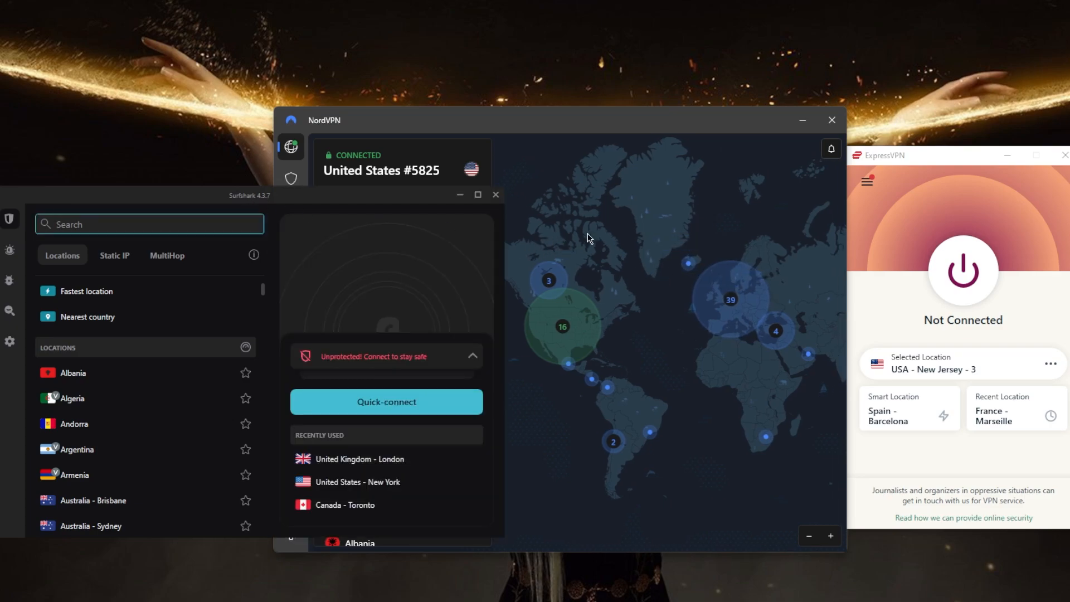
{"action": "mouse_move", "coordinate": [675, 246]}
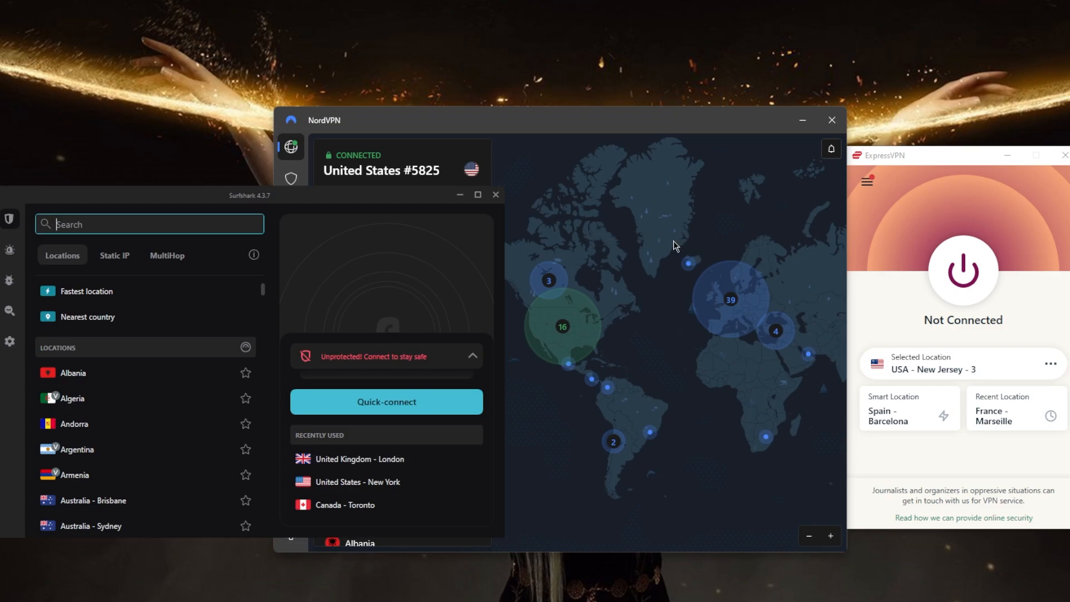
{"action": "mouse_move", "coordinate": [790, 232]}
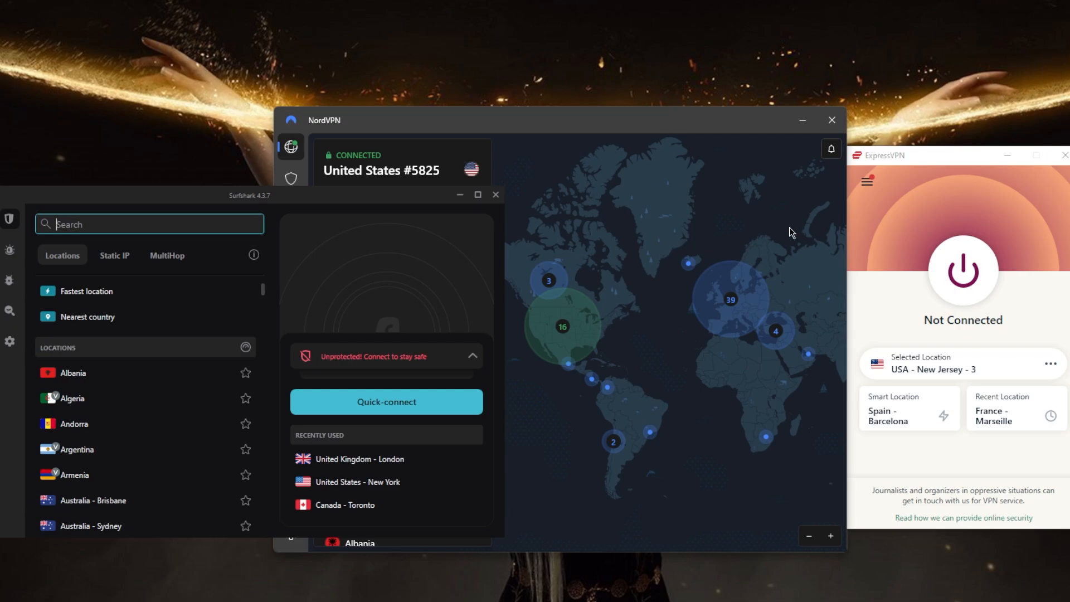
{"action": "mouse_move", "coordinate": [773, 244]}
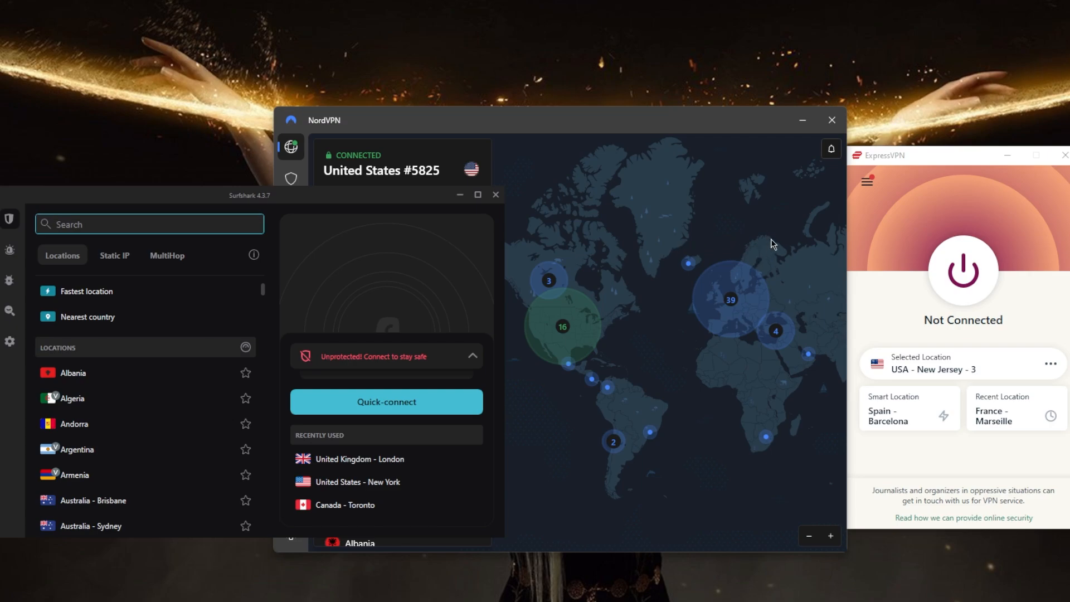
{"action": "mouse_move", "coordinate": [794, 243]}
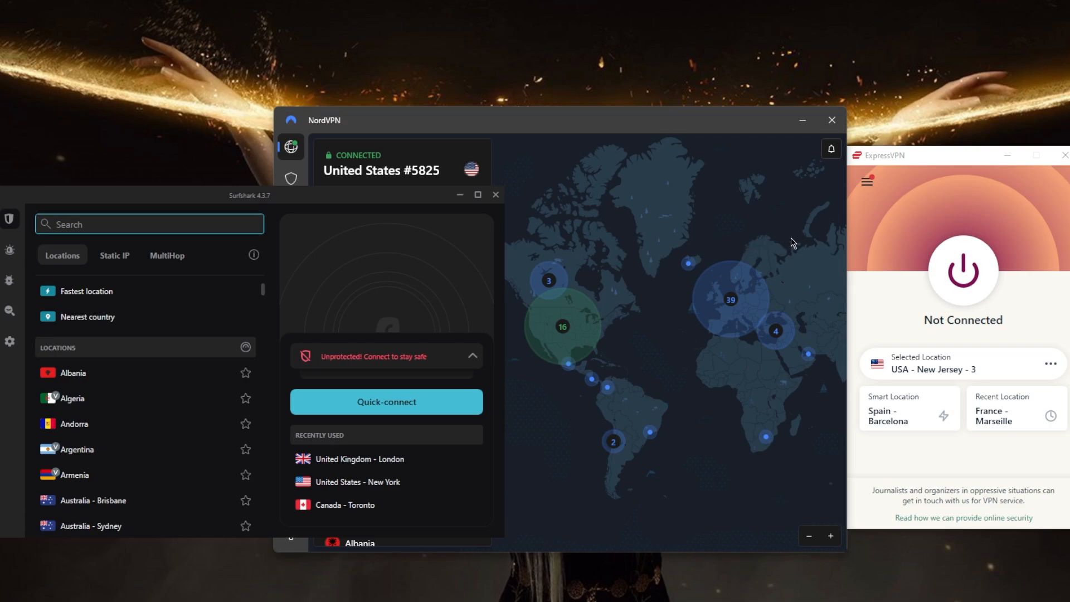
{"action": "mouse_move", "coordinate": [817, 244]}
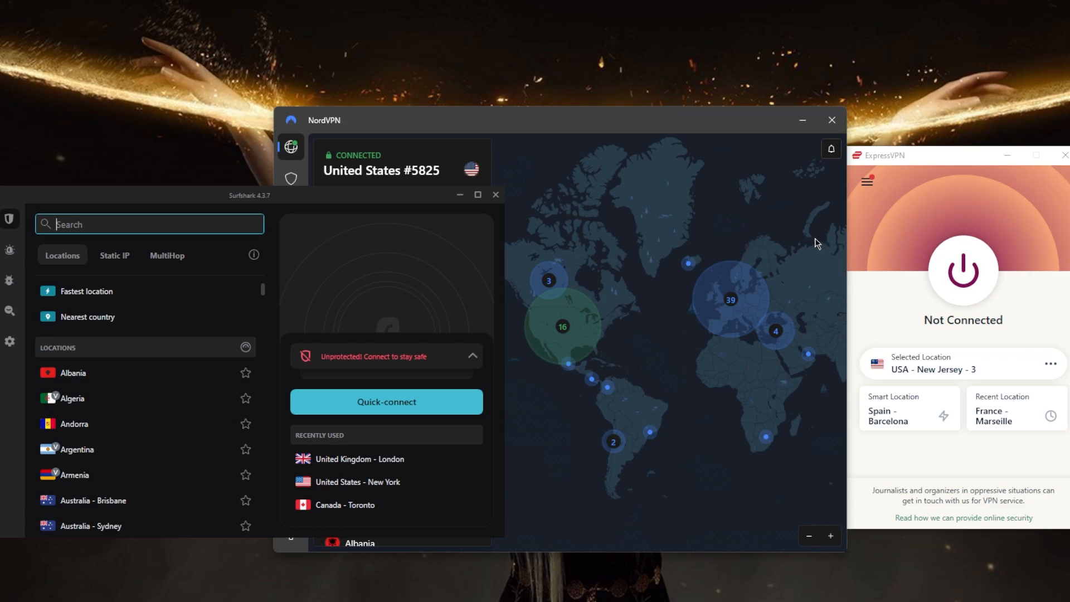
{"action": "mouse_move", "coordinate": [799, 243]}
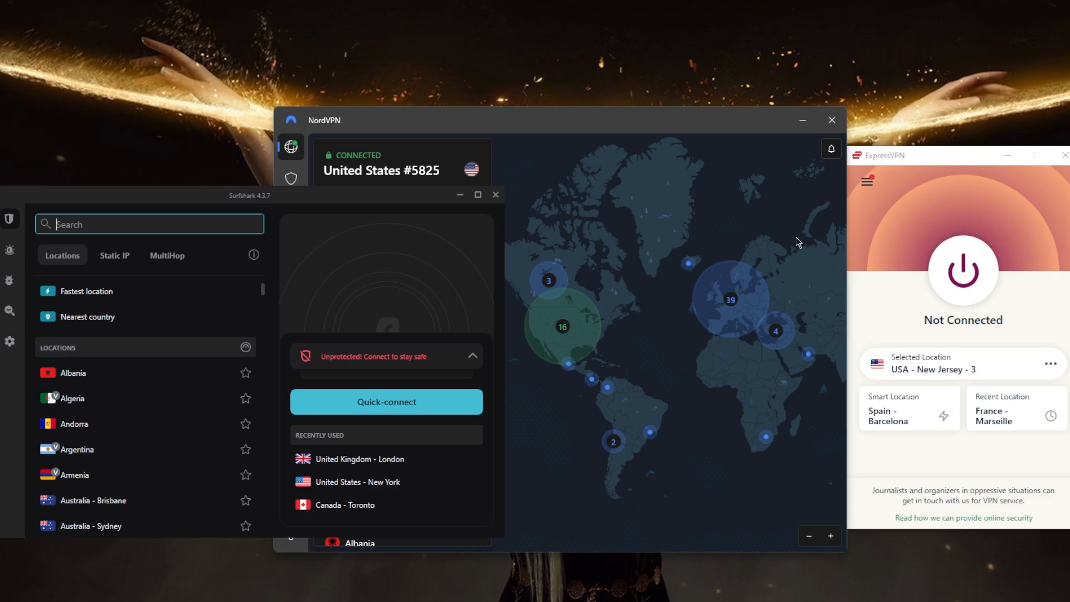
{"action": "mouse_move", "coordinate": [800, 239]}
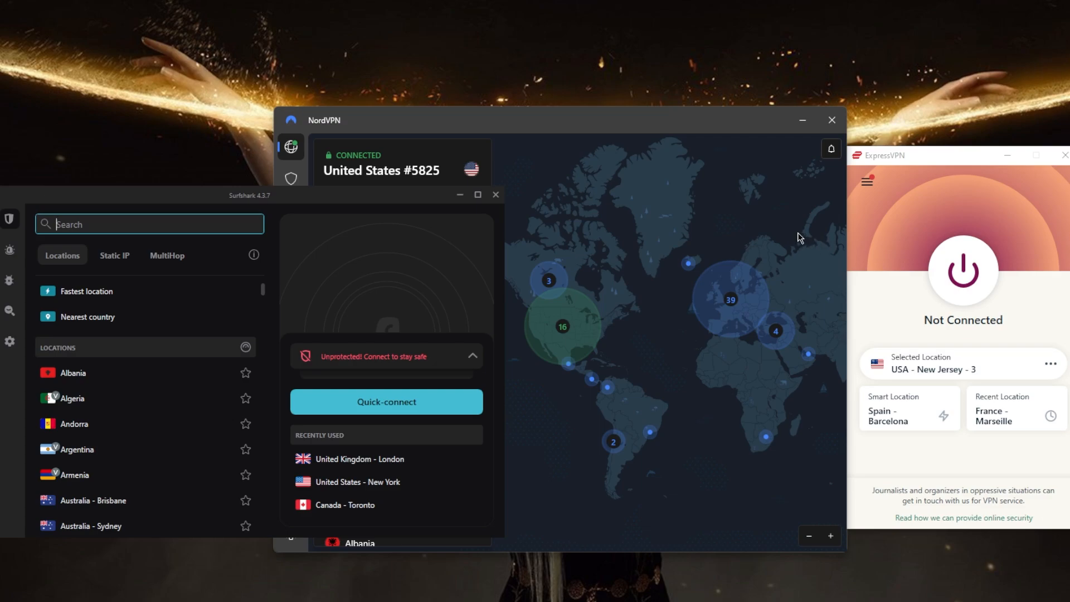
{"action": "mouse_move", "coordinate": [789, 267]}
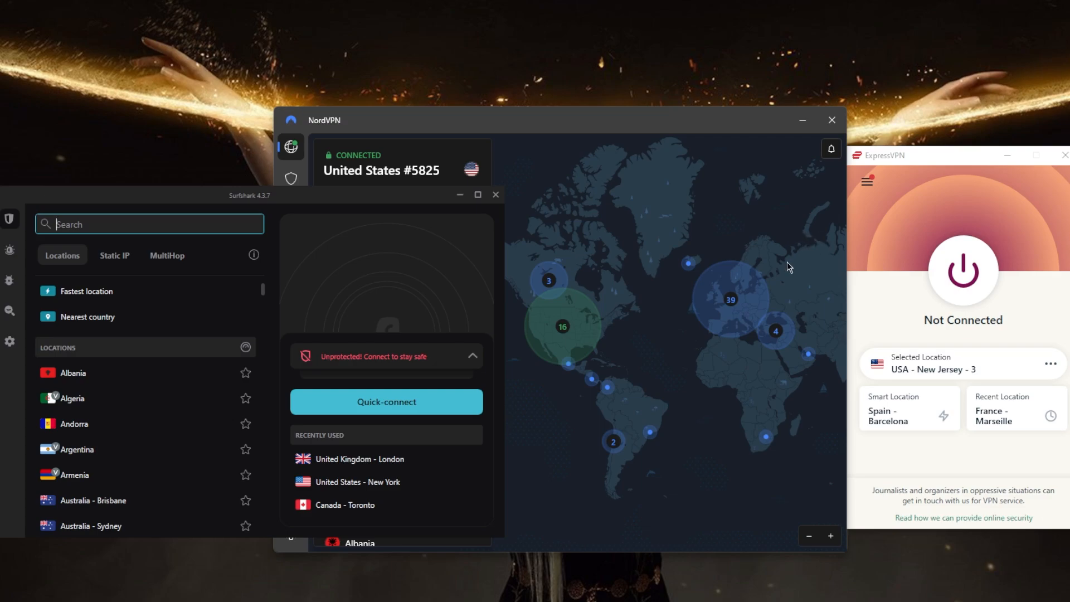
{"action": "mouse_move", "coordinate": [746, 239]}
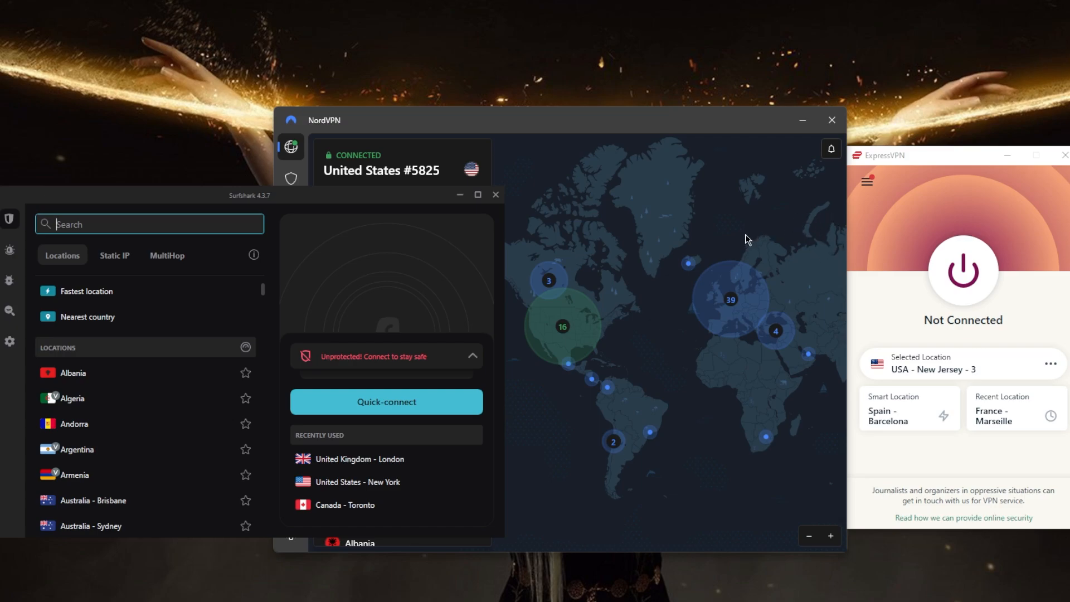
{"action": "mouse_move", "coordinate": [647, 241]}
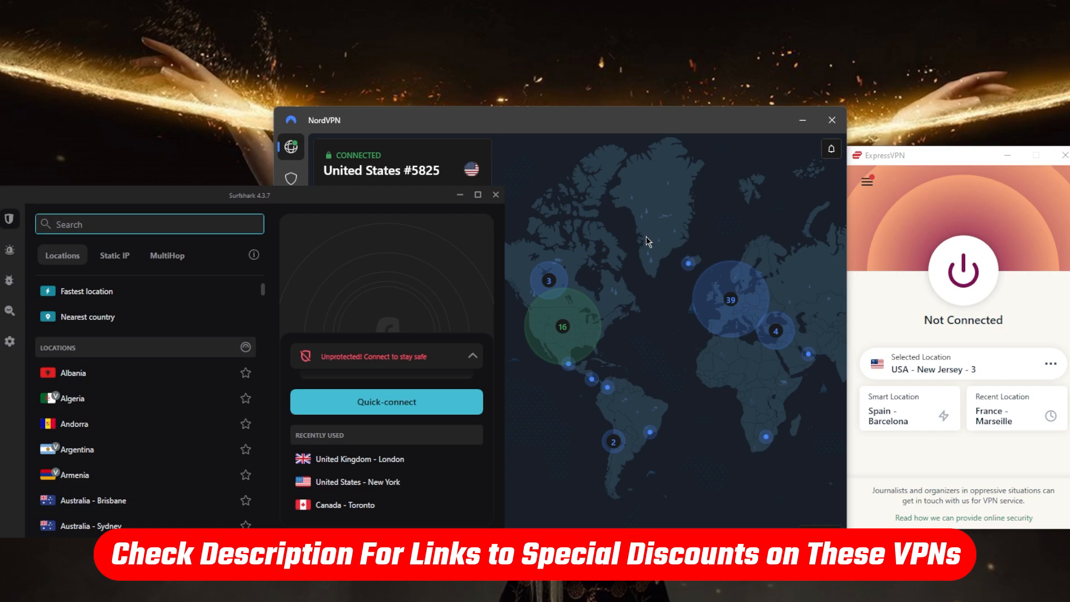
Switch between app windows, review ExpressVPN's network lock and protocol options, then return NordVPN to the map
{"action": "left_click", "coordinate": [374, 170]}
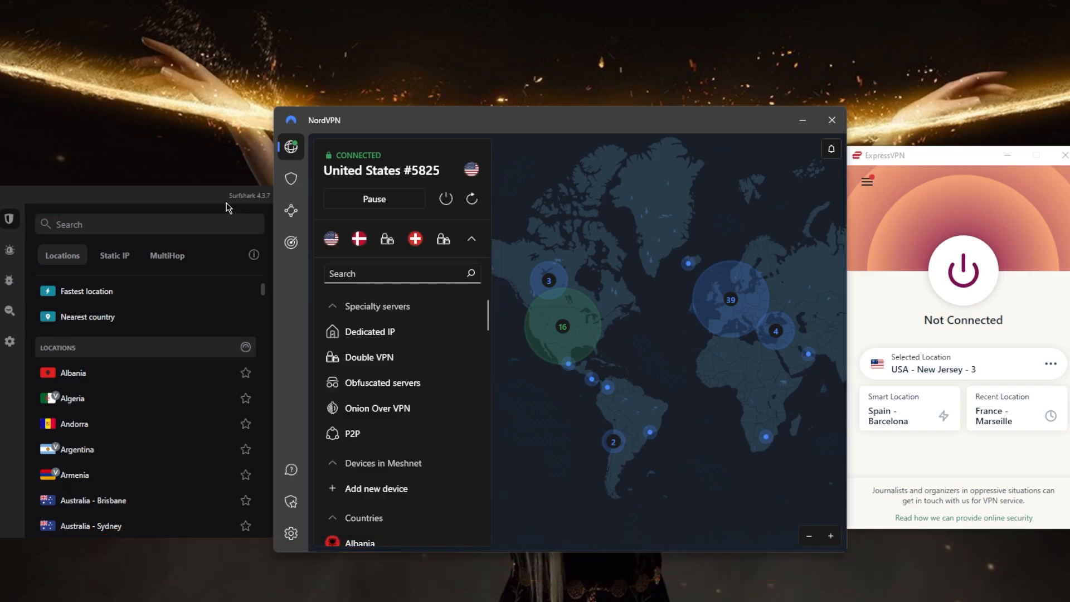
{"action": "left_click", "coordinate": [867, 182]}
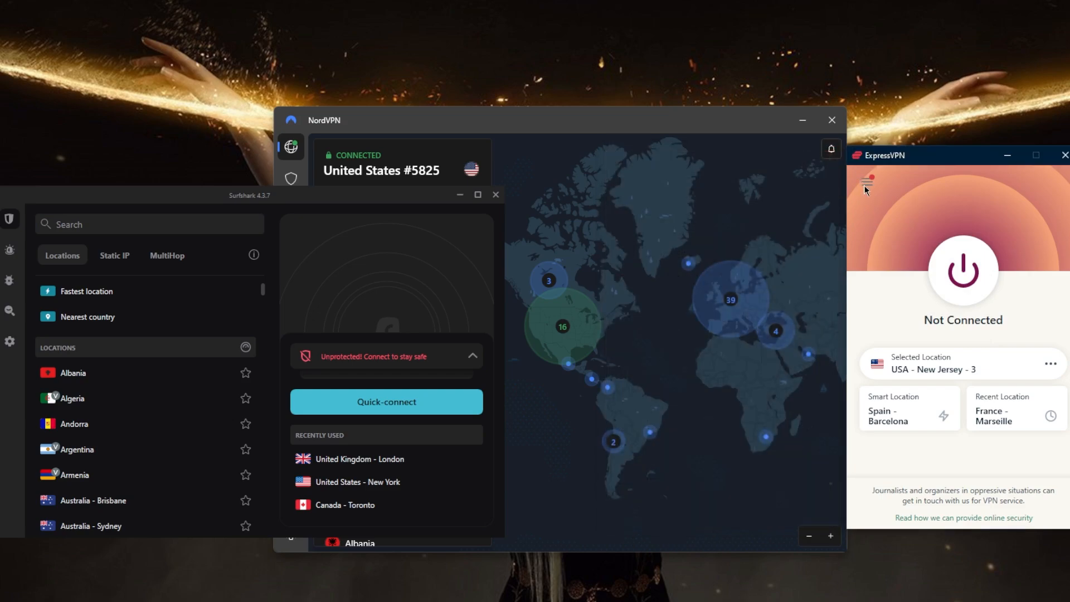
{"action": "left_click", "coordinate": [867, 183]}
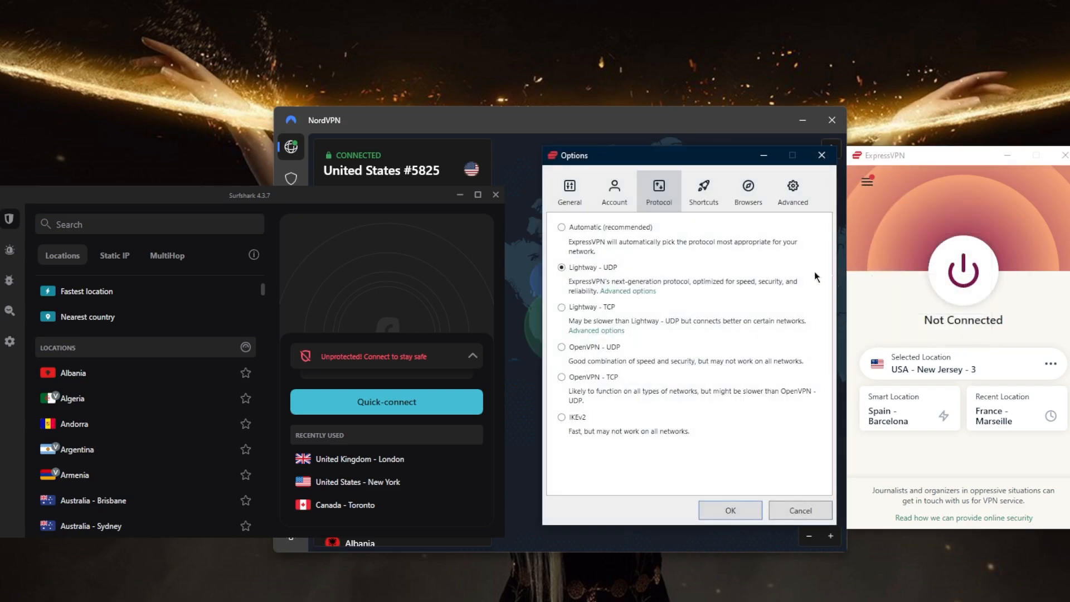
{"action": "left_click", "coordinate": [569, 190]}
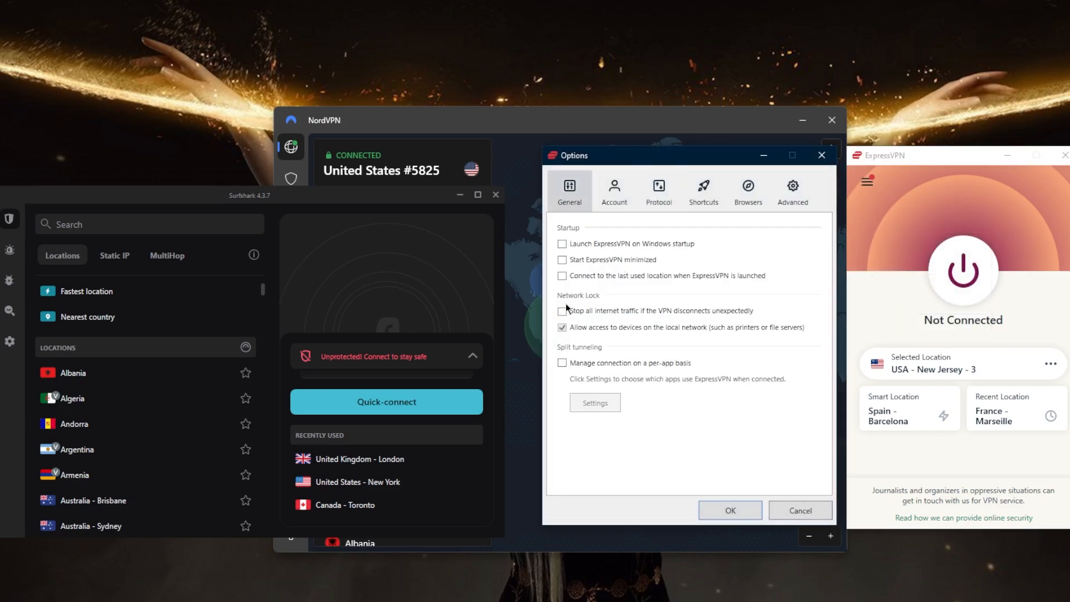
{"action": "left_click", "coordinate": [657, 190]}
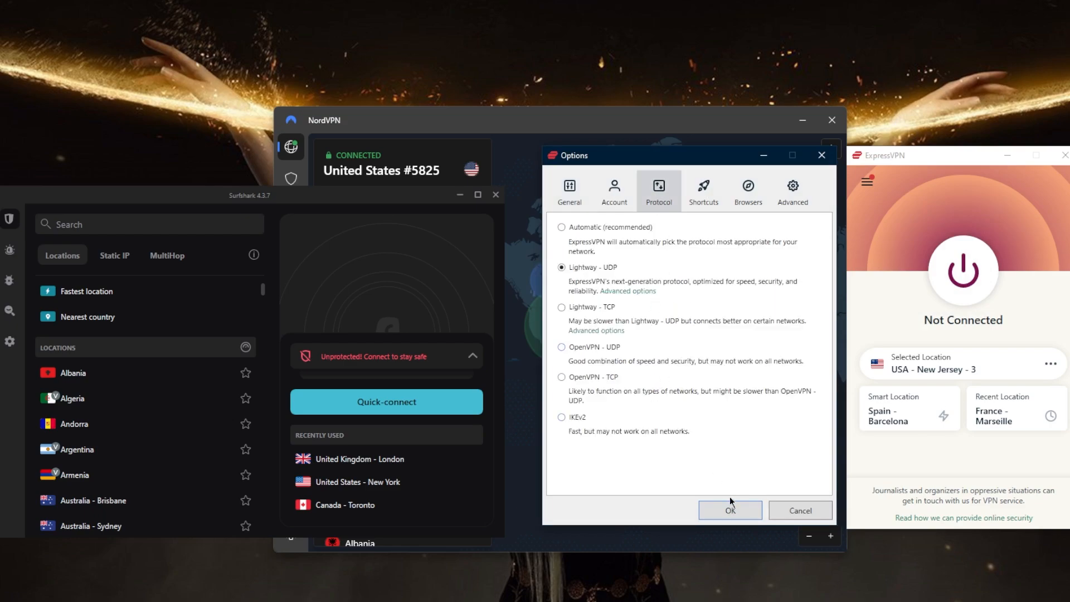
{"action": "left_click", "coordinate": [729, 510]}
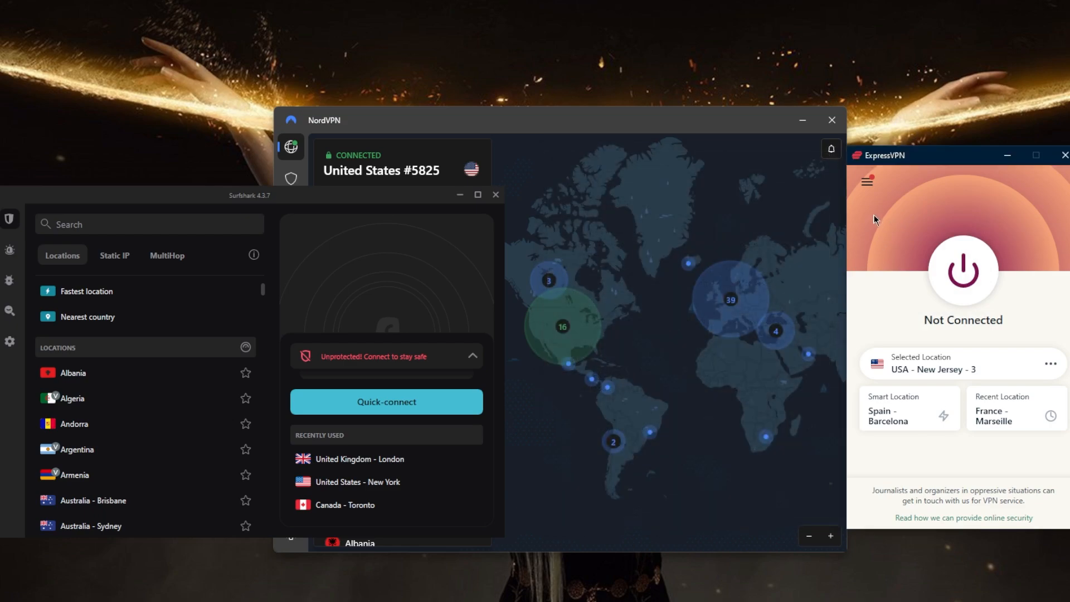
{"action": "mouse_move", "coordinate": [845, 217]}
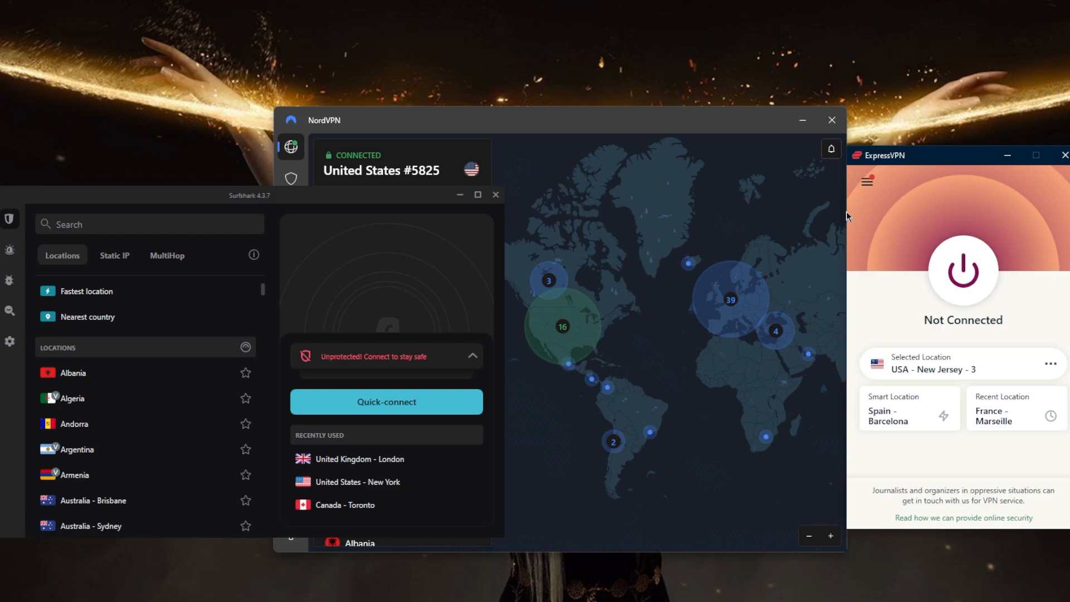
{"action": "mouse_move", "coordinate": [845, 265]}
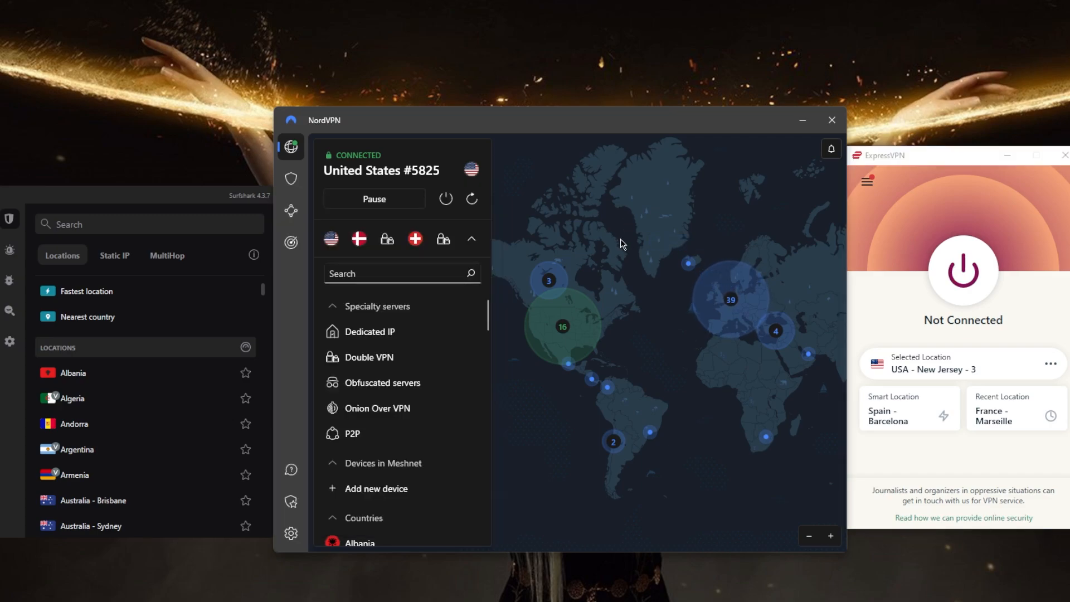
{"action": "mouse_move", "coordinate": [650, 335]}
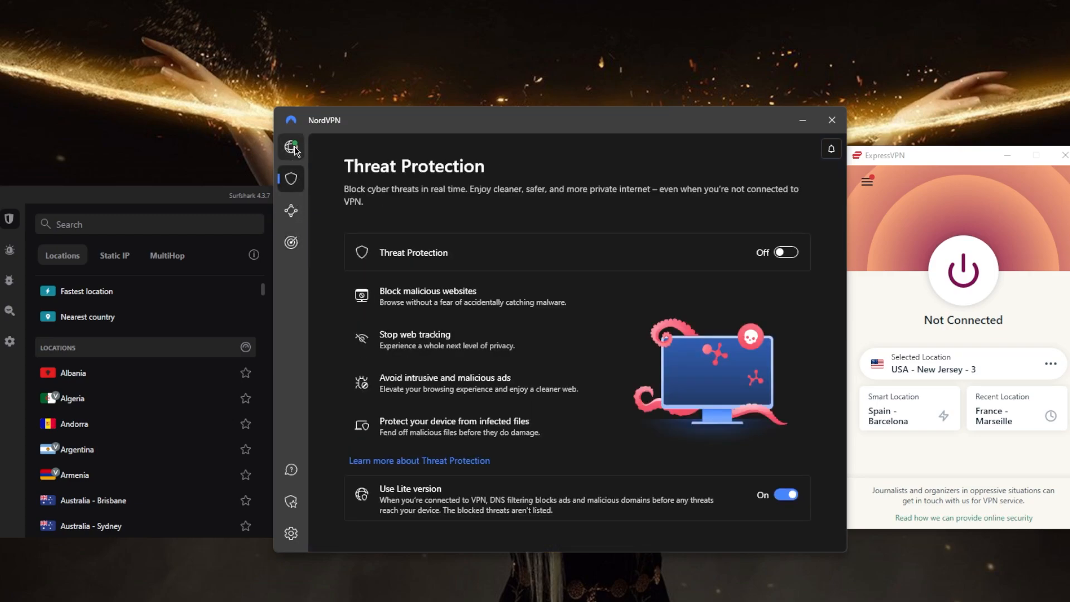
{"action": "left_click", "coordinate": [291, 146]}
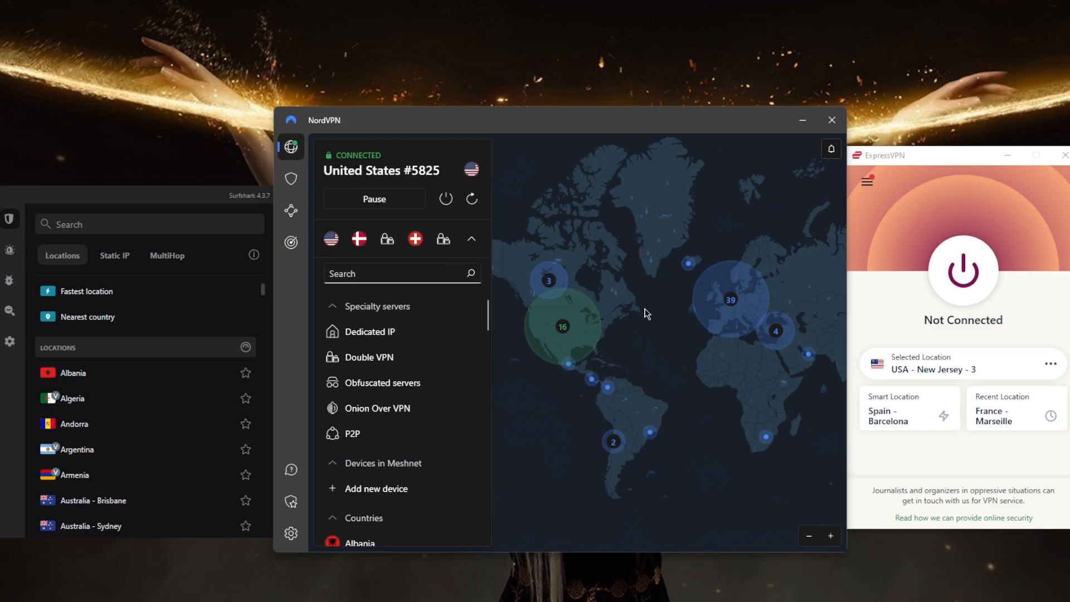
{"action": "mouse_move", "coordinate": [647, 299]}
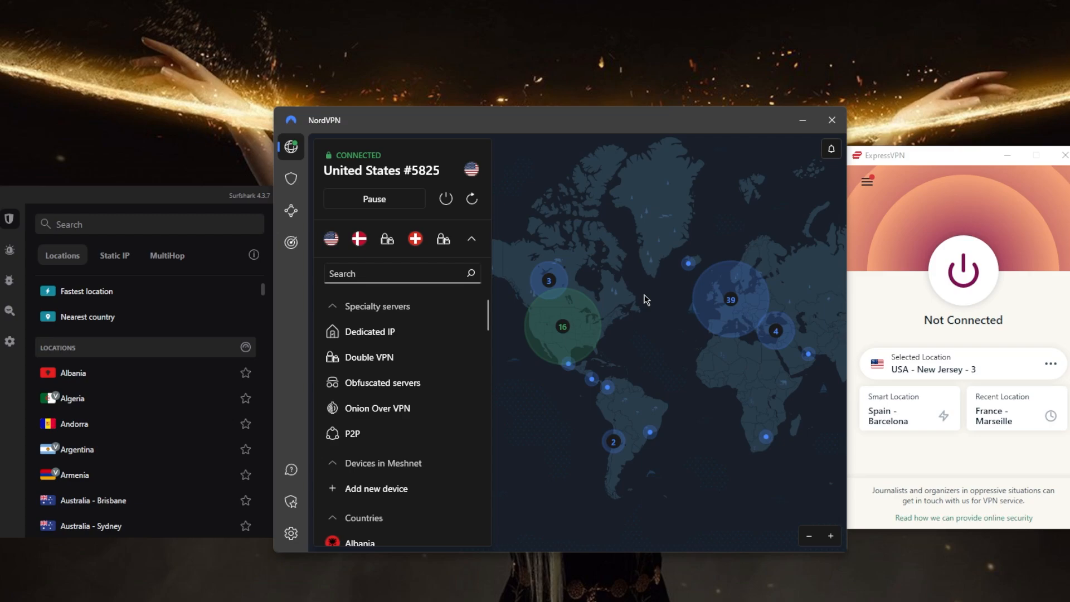
{"action": "mouse_move", "coordinate": [247, 201]}
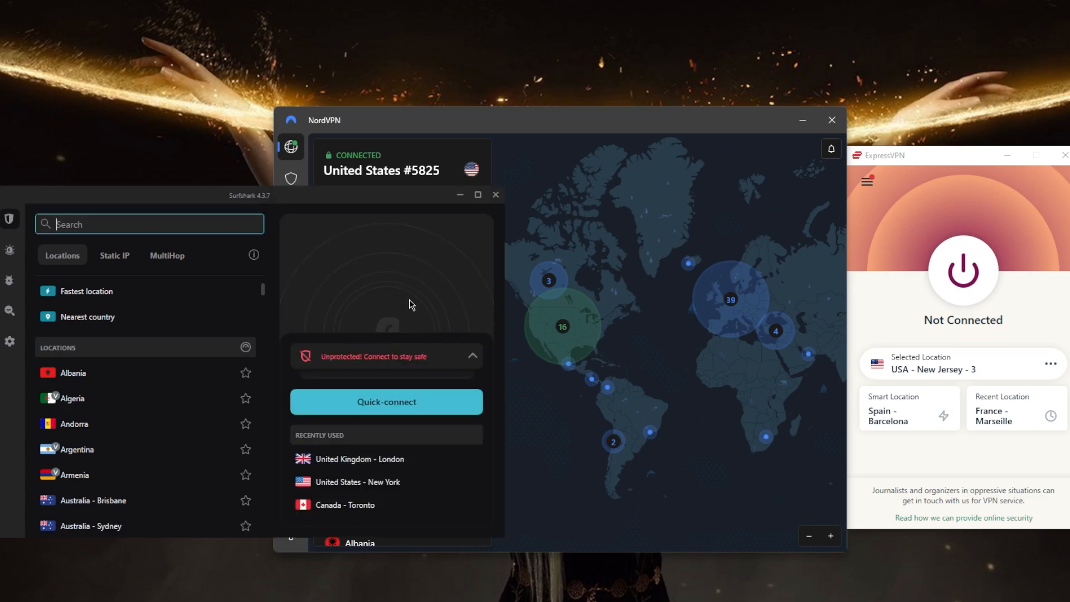
{"action": "mouse_move", "coordinate": [264, 334]}
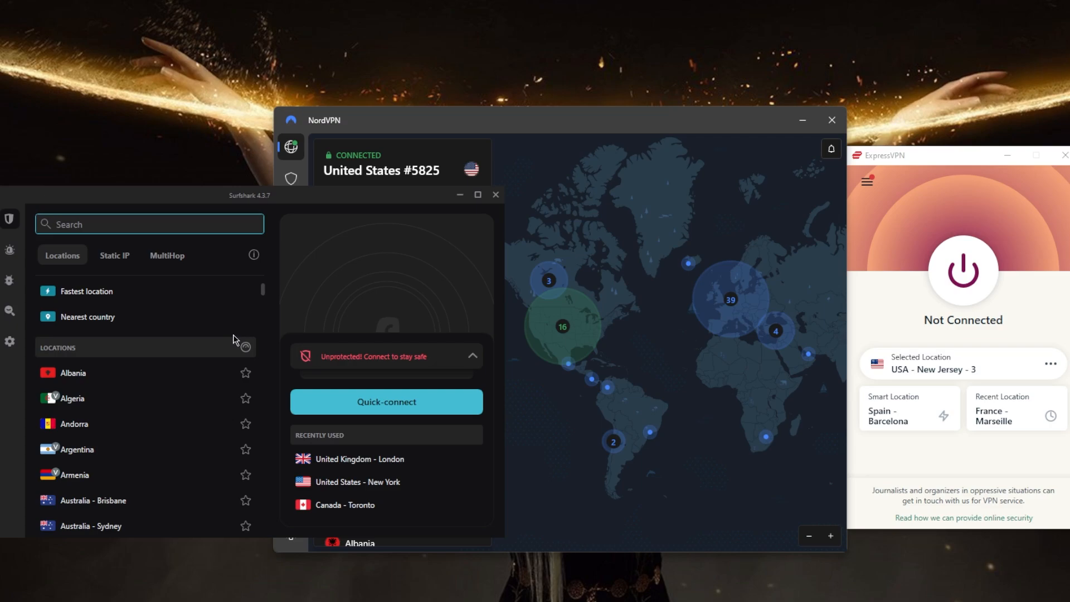
{"action": "mouse_move", "coordinate": [222, 323]}
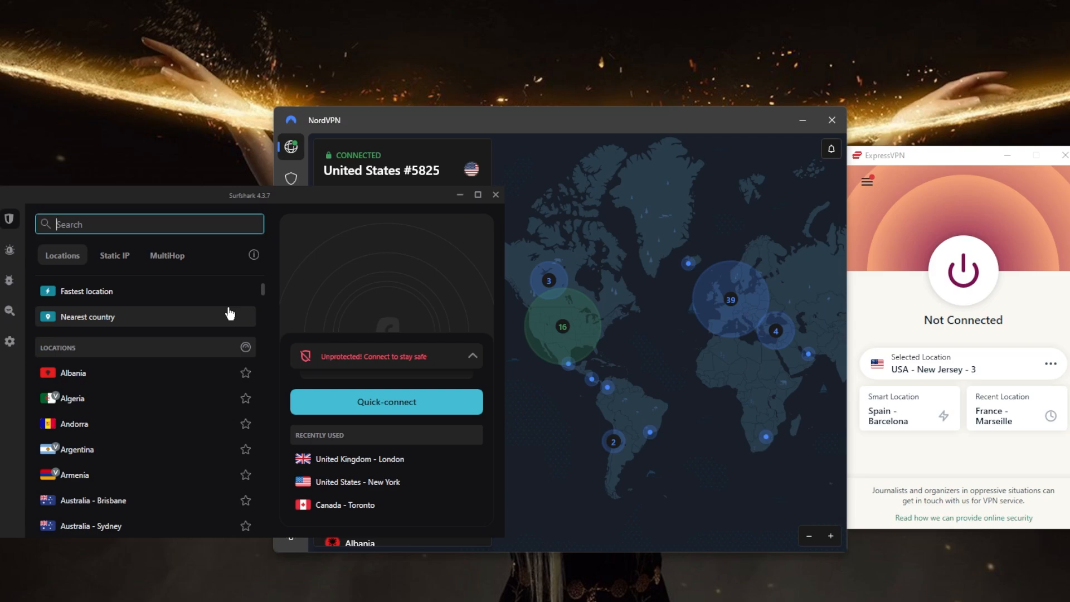
{"action": "mouse_move", "coordinate": [216, 311]}
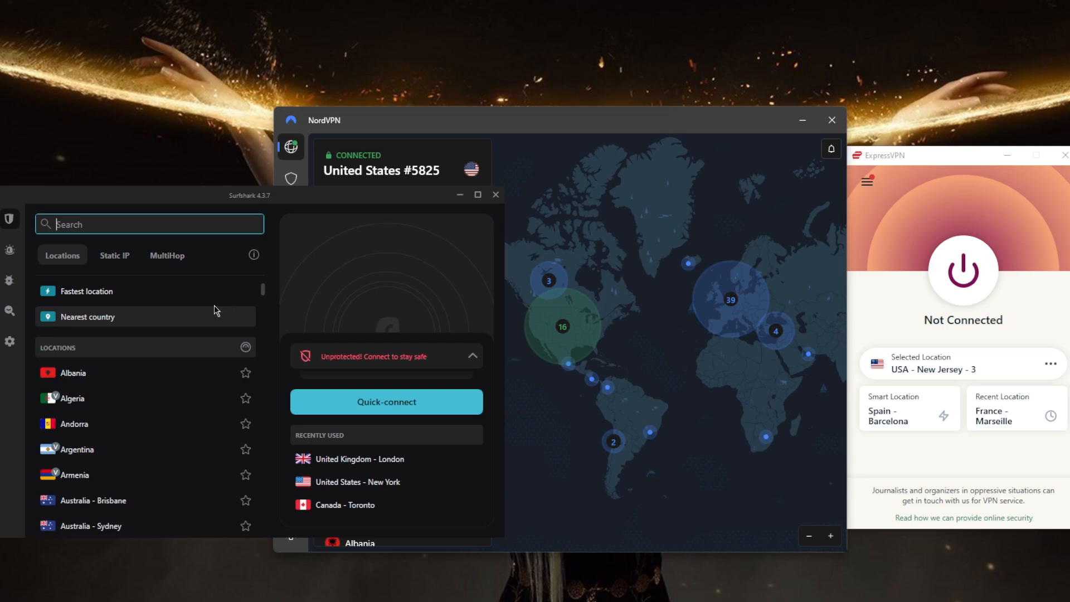
{"action": "left_click", "coordinate": [10, 340]}
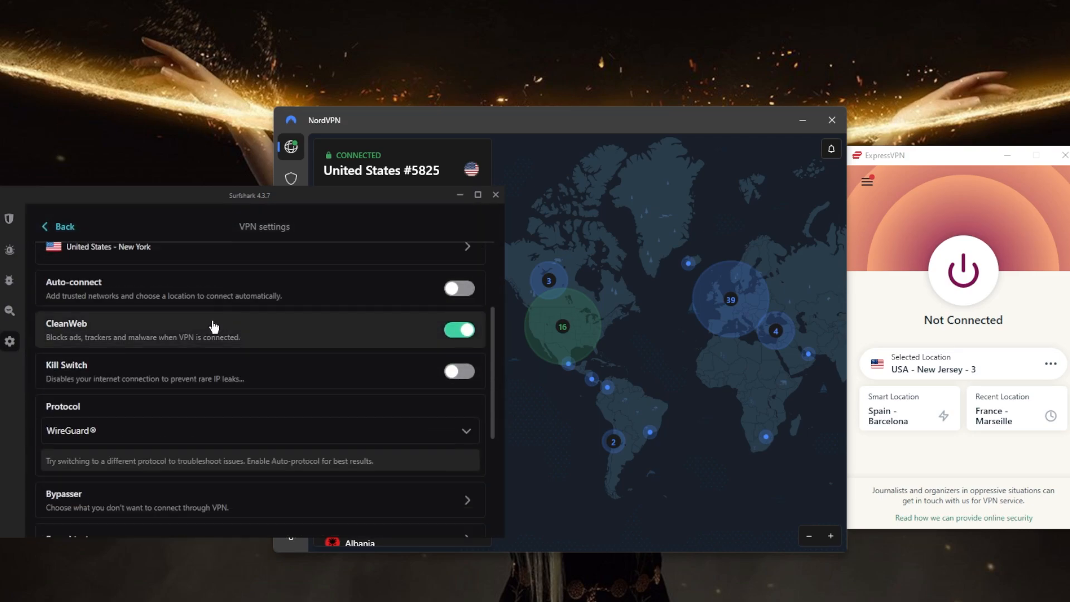
{"action": "scroll", "scroll_direction": "down", "scroll_amount": 3}
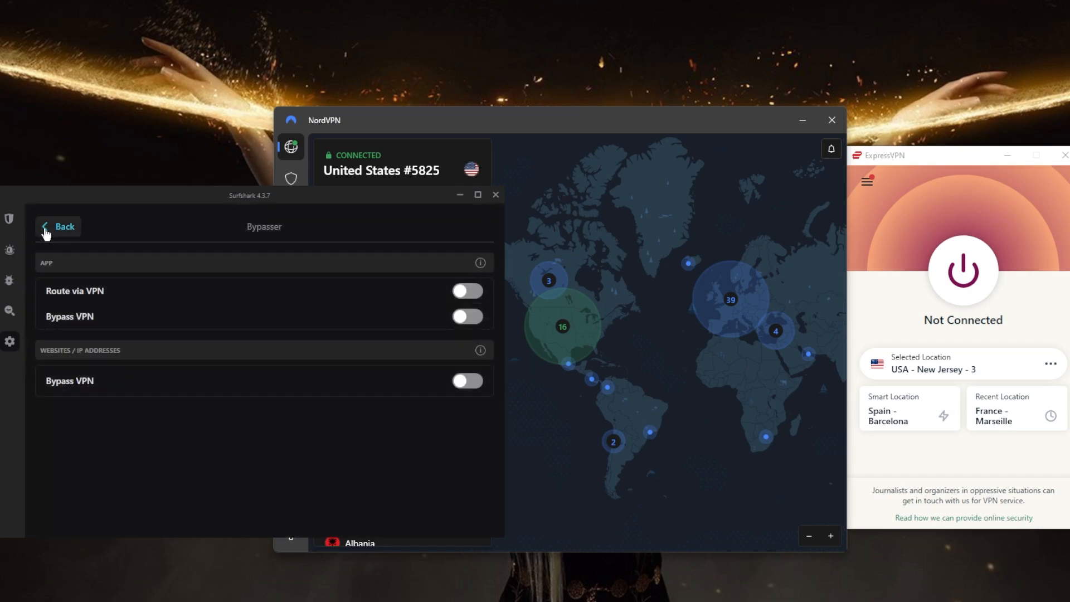
{"action": "left_click", "coordinate": [58, 225]}
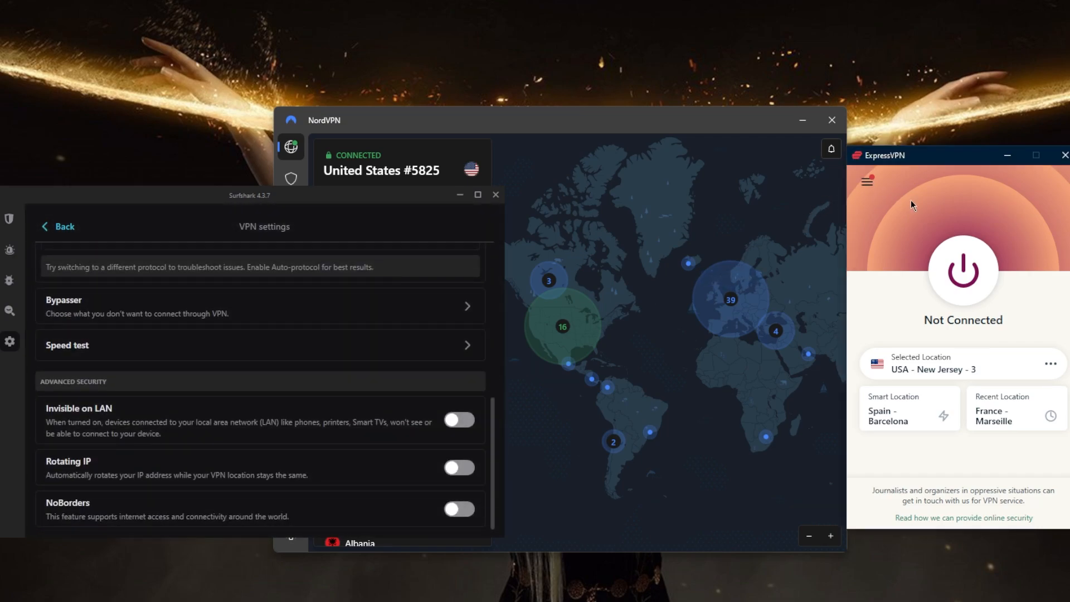
{"action": "mouse_move", "coordinate": [77, 401]}
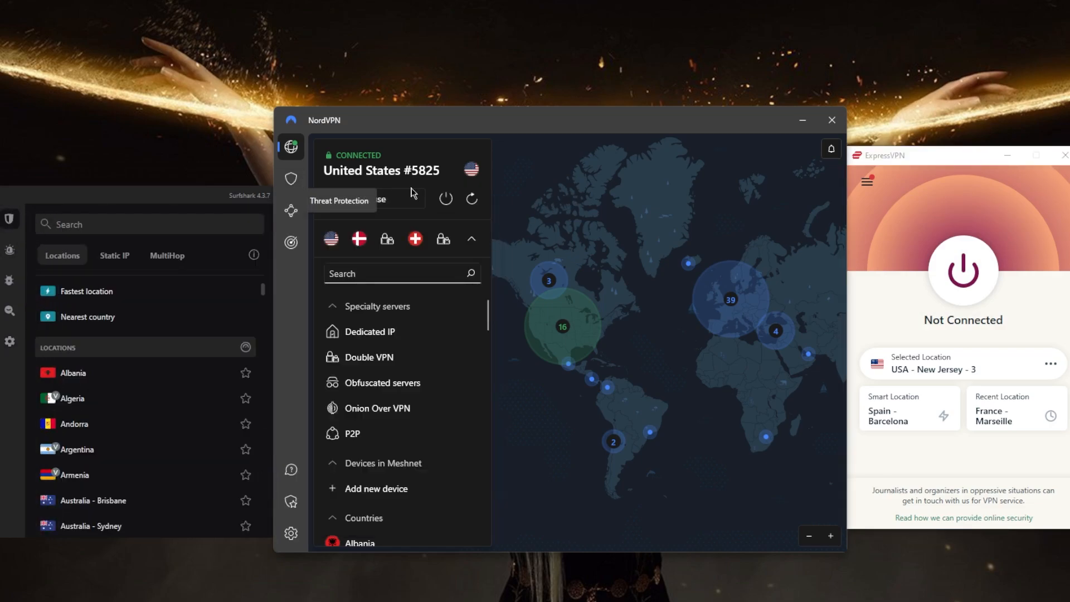
View NordVPN's Threat Protection and Dark Web Monitor (off) overviews, then return to the map
{"action": "left_click", "coordinate": [291, 178]}
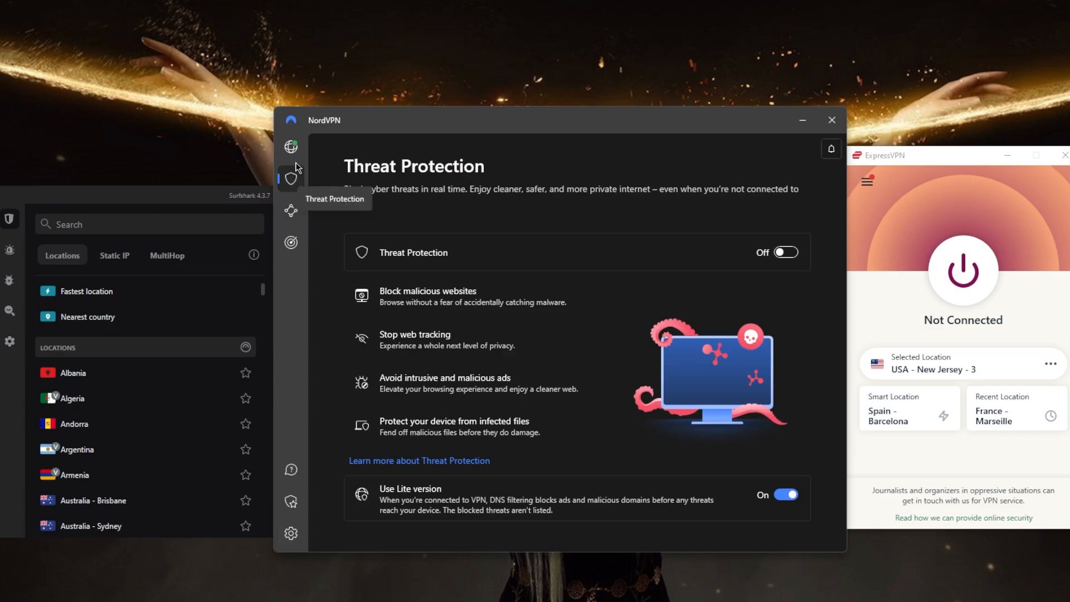
{"action": "left_click", "coordinate": [291, 146]}
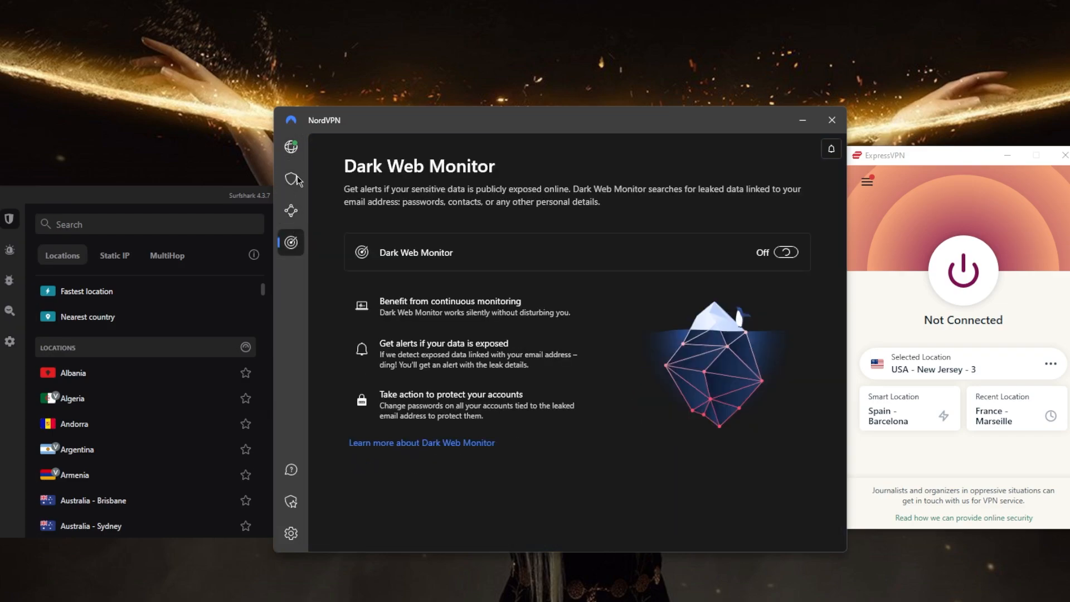
{"action": "left_click", "coordinate": [291, 146]}
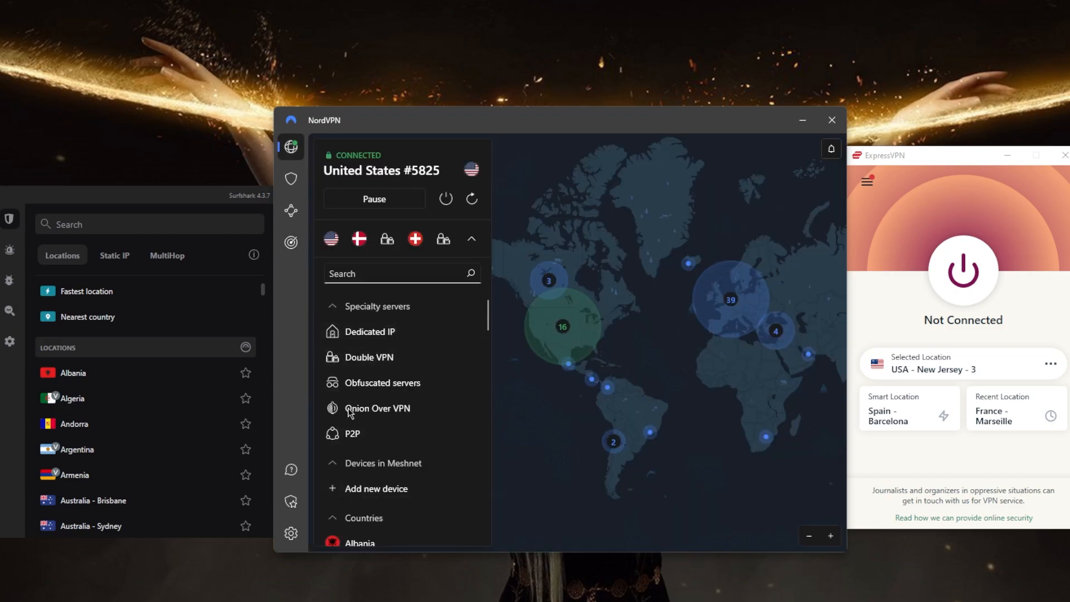
Review the VPN protocol choices in NordVPN's Connection settings, with NordLynx selected
{"action": "left_click", "coordinate": [291, 533]}
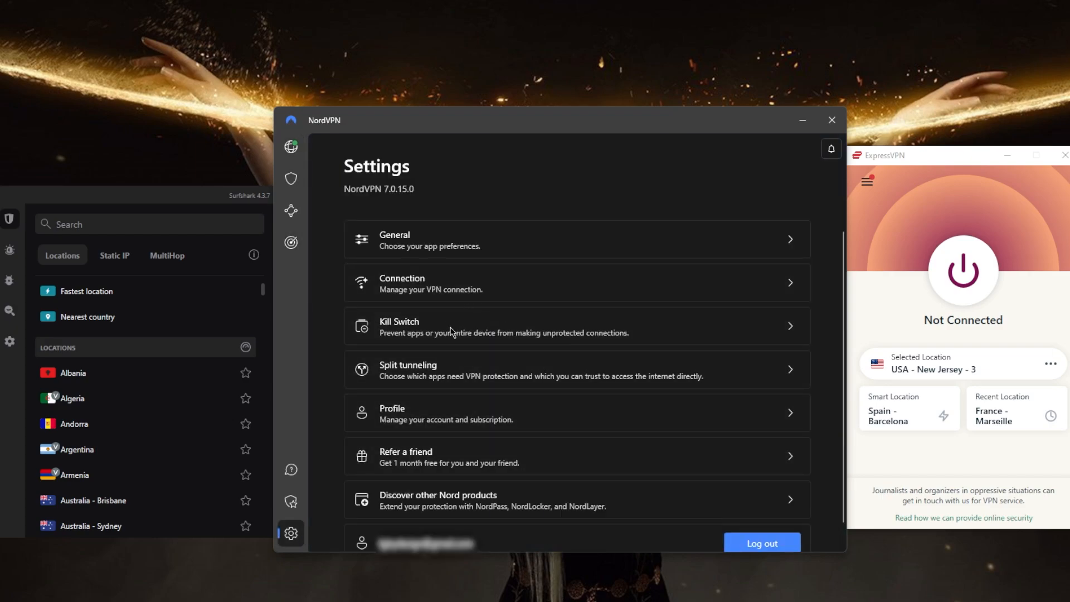
{"action": "mouse_move", "coordinate": [428, 360]}
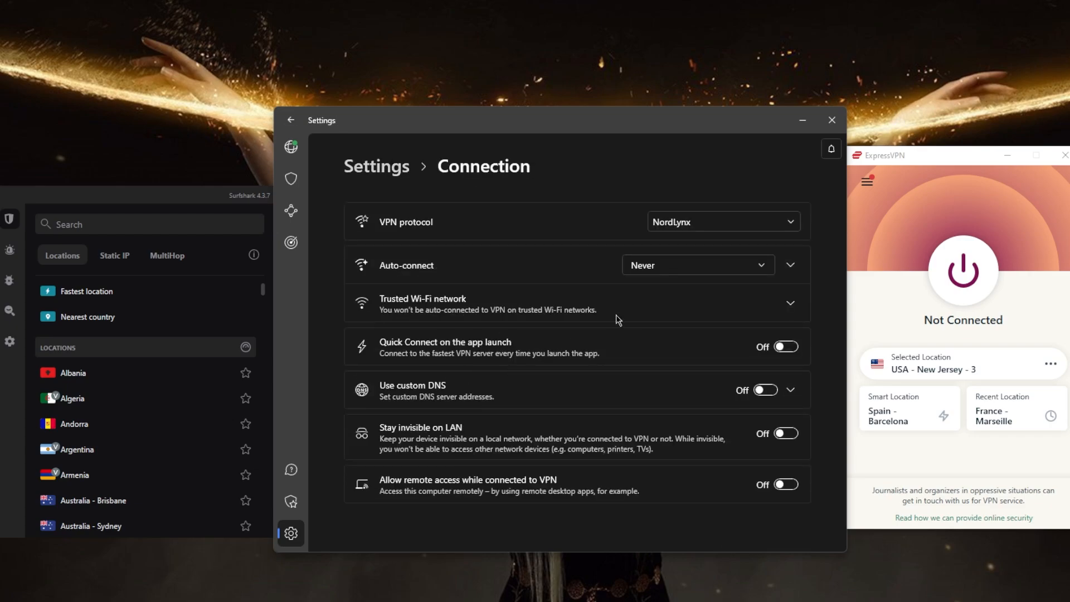
{"action": "left_click", "coordinate": [722, 222]}
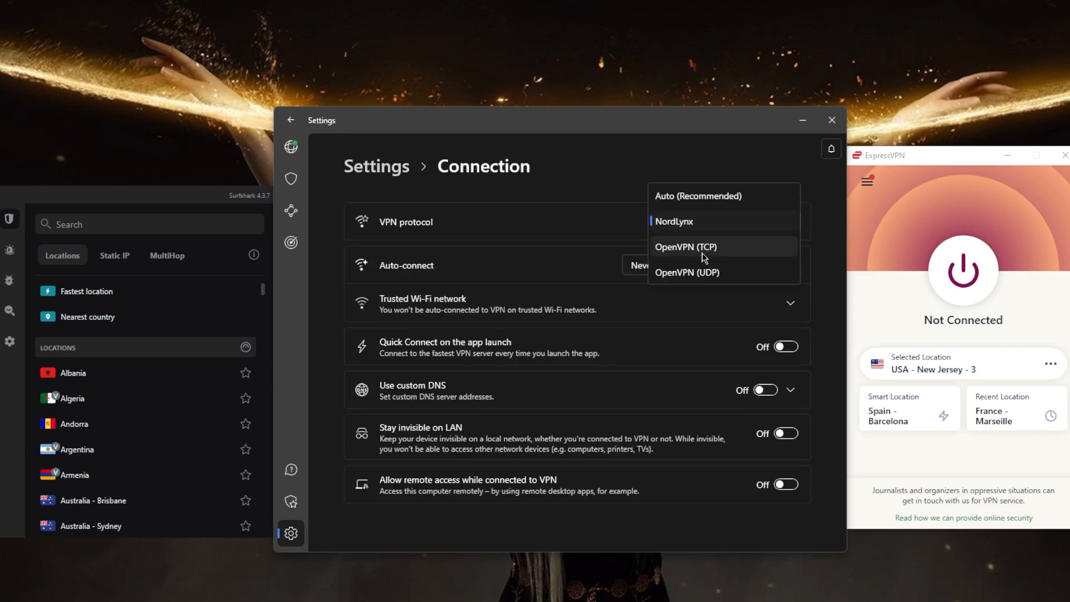
{"action": "left_click", "coordinate": [291, 121]}
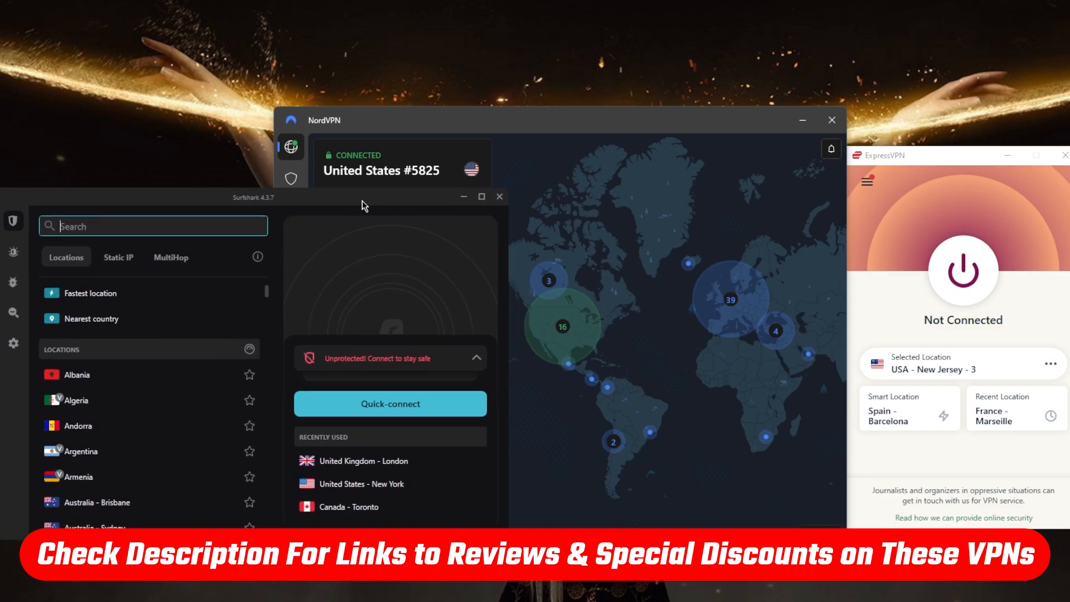
{"action": "mouse_move", "coordinate": [403, 208]}
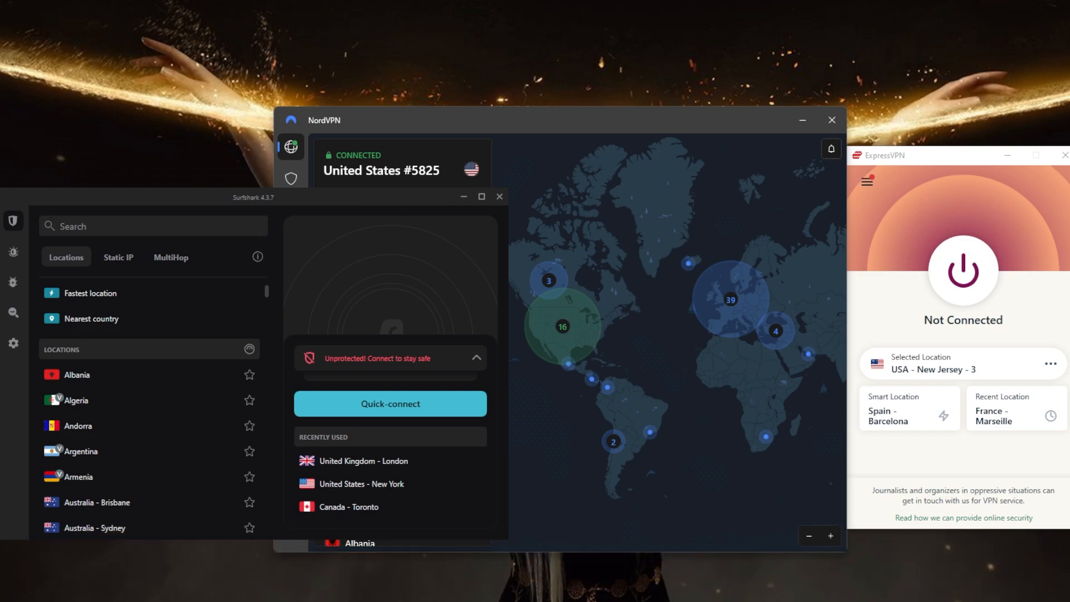
{"action": "mouse_move", "coordinate": [708, 563]}
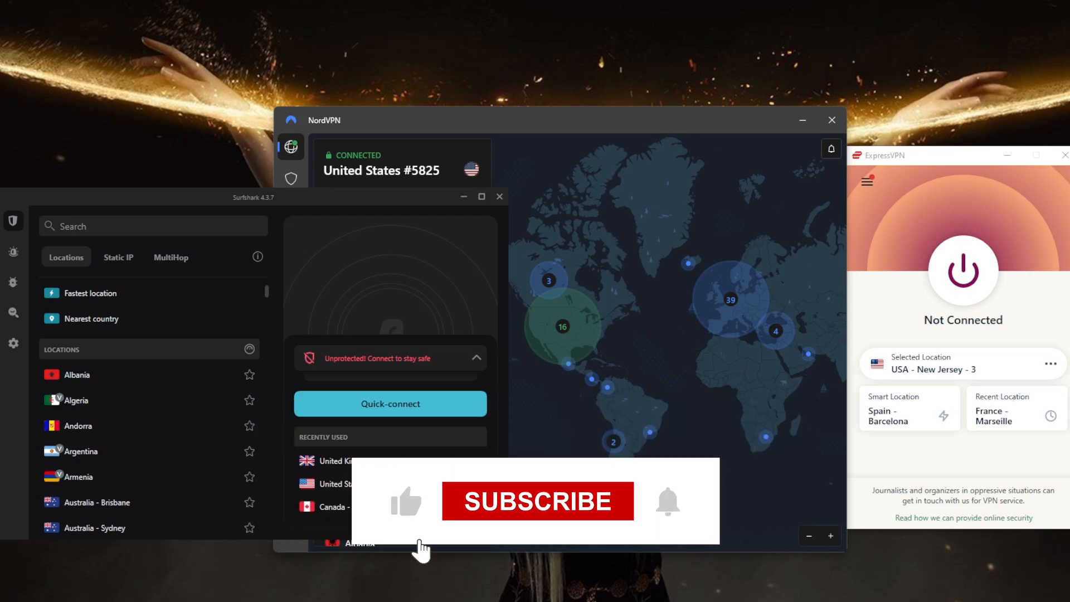
Bring unprotected Surfshark forward, showing recent London, New York and Toronto locations
{"action": "left_click", "coordinate": [538, 501]}
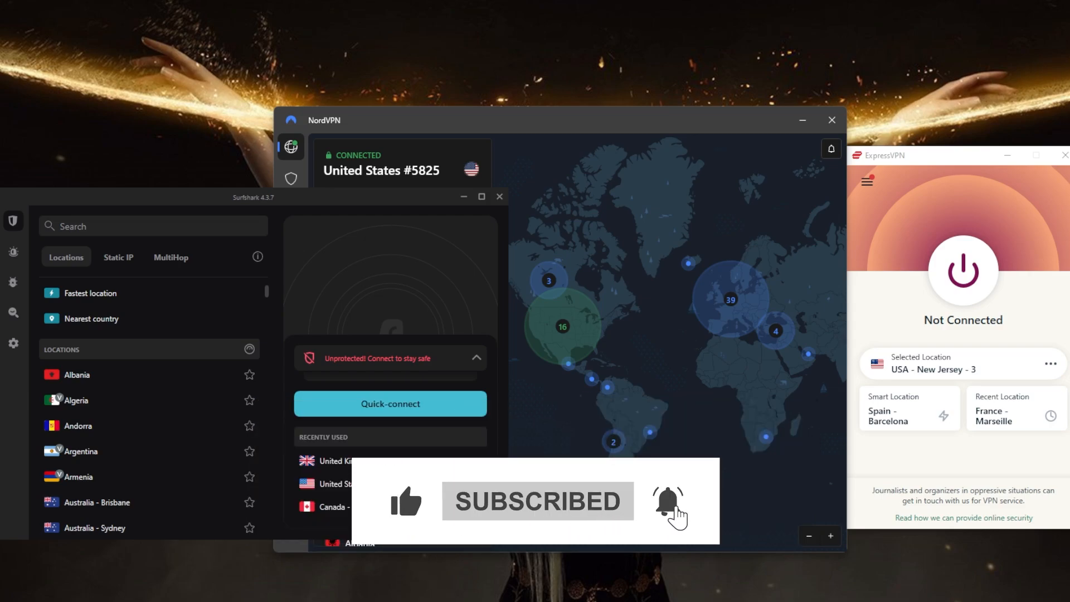